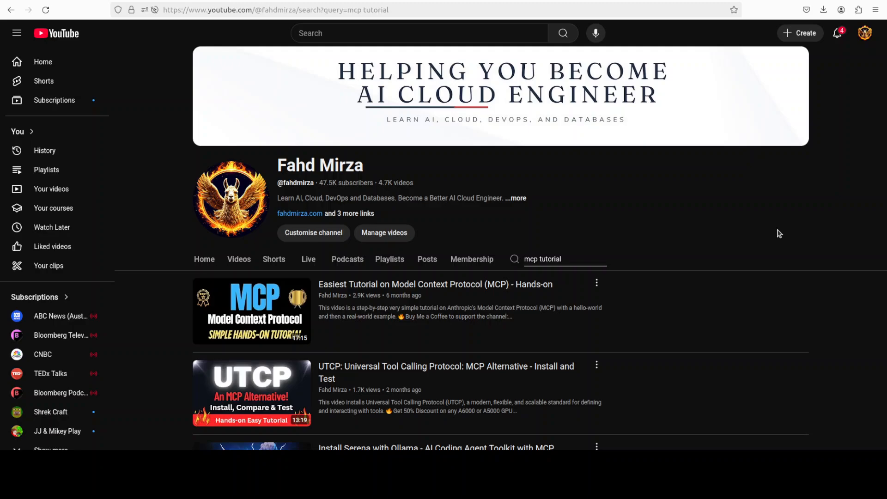
mouse_move(753, 224)
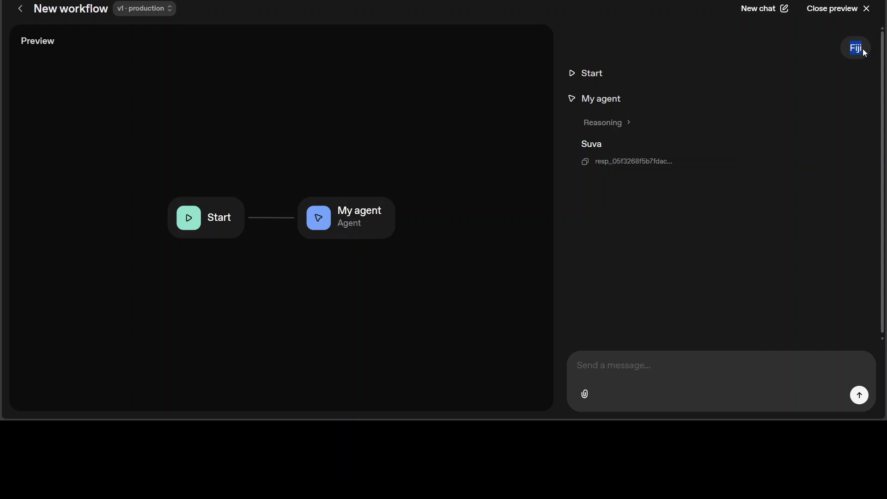
mouse_move(643, 126)
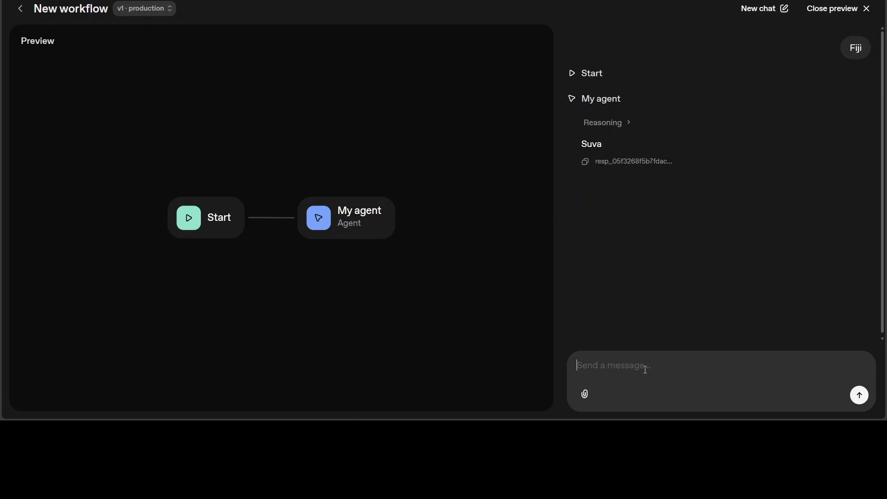
Send 'Australia' to the agent in the preview chat.
type("Australia")
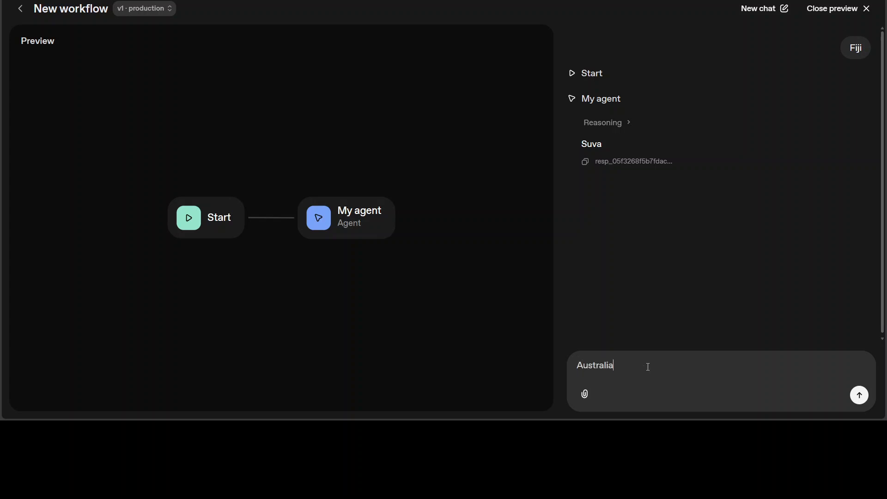
left_click(859, 395)
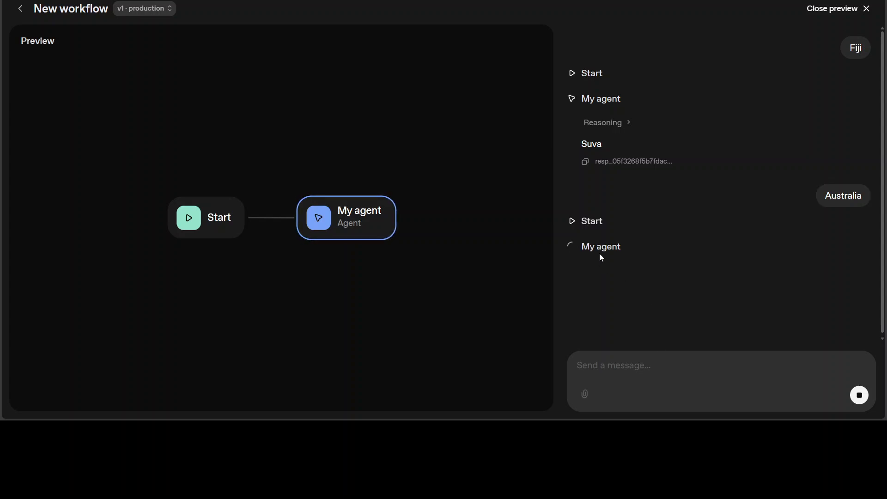
mouse_move(640, 275)
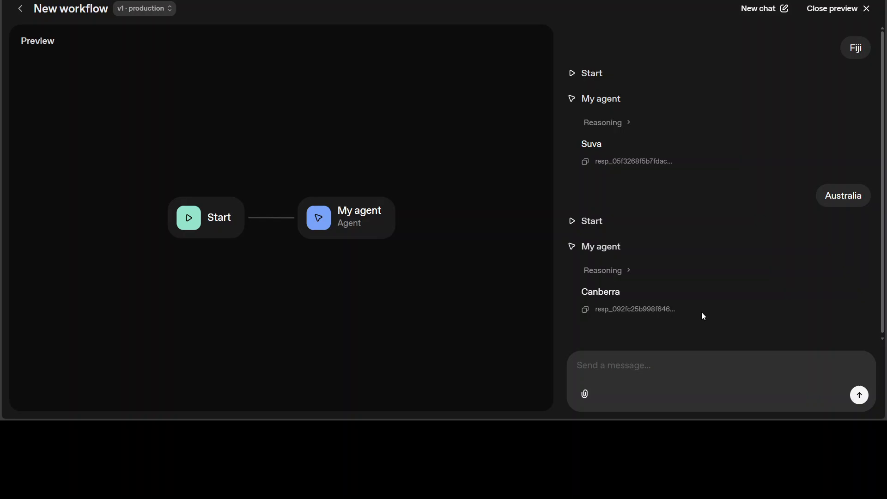
mouse_move(701, 313)
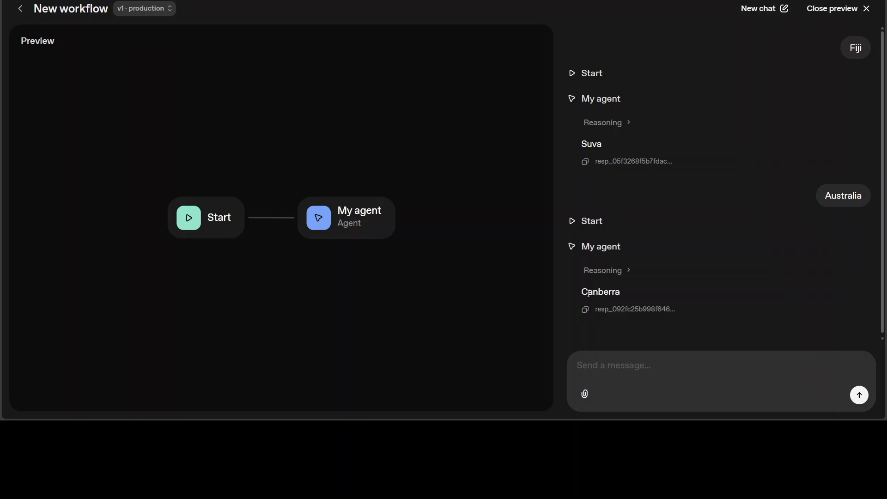
mouse_move(395, 303)
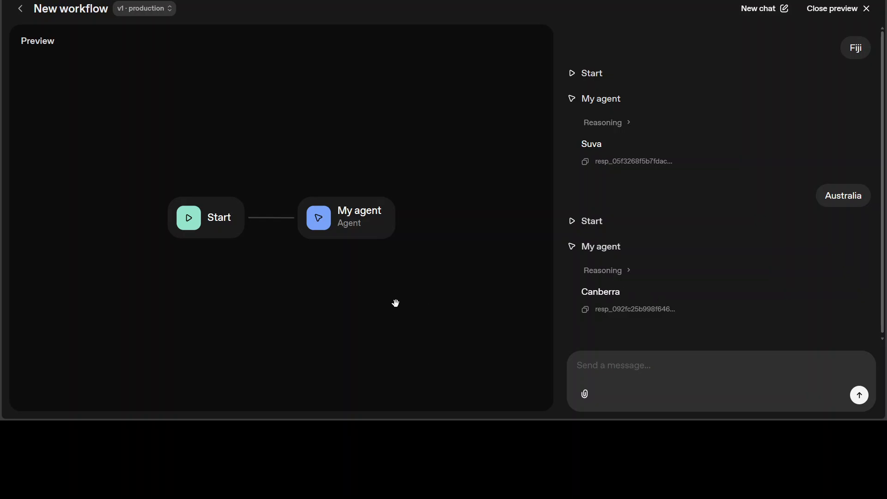
mouse_move(221, 240)
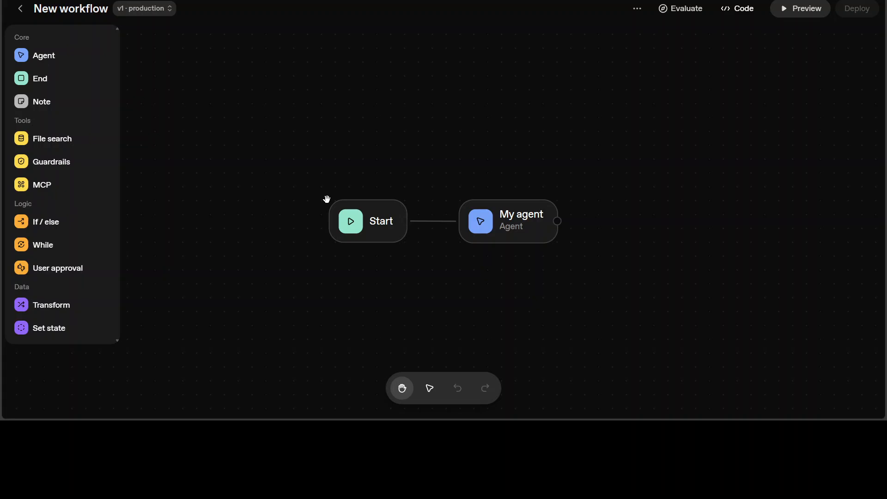
mouse_move(584, 313)
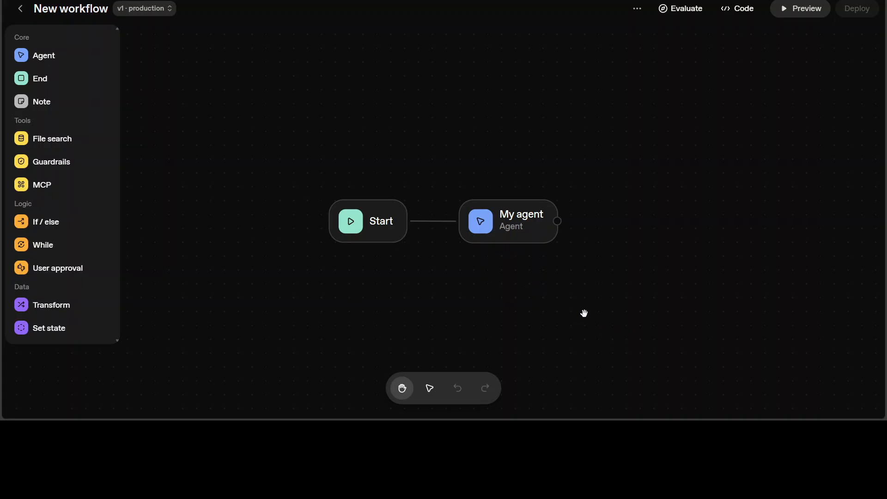
mouse_move(310, 233)
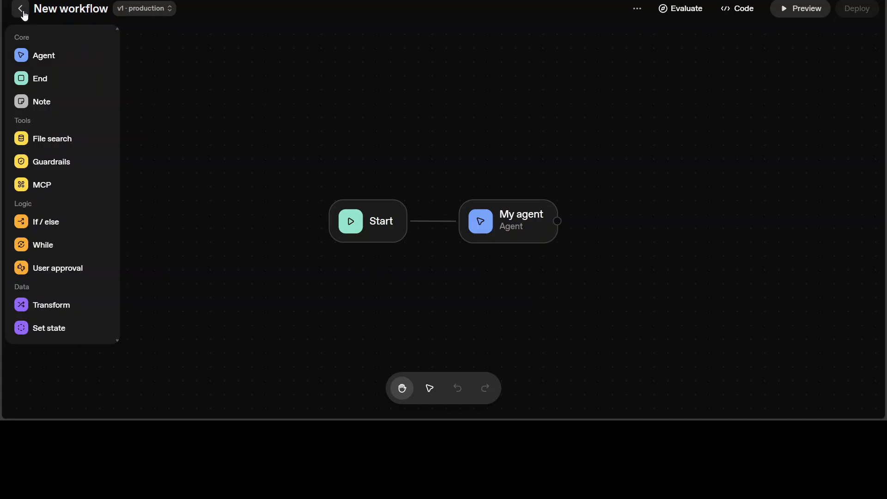
mouse_move(386, 232)
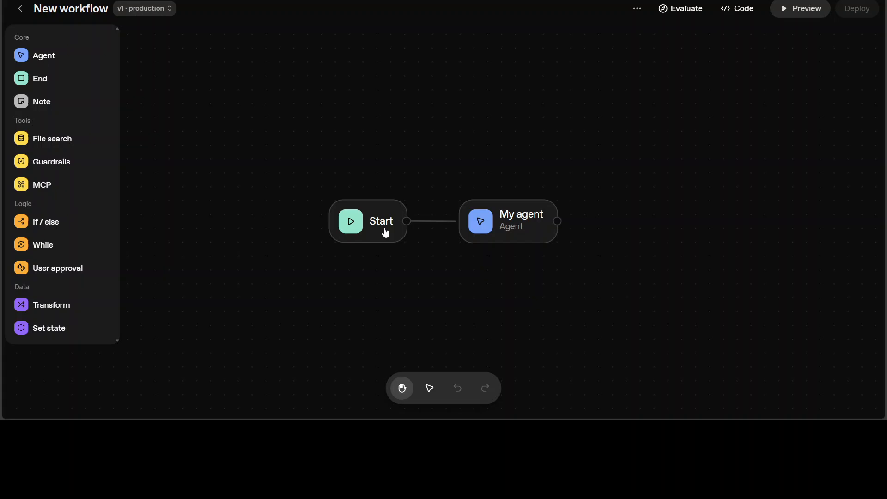
mouse_move(534, 242)
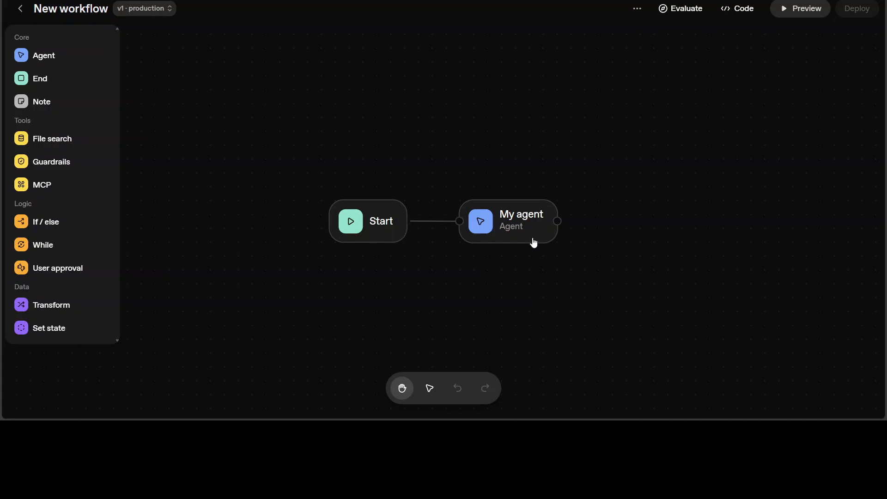
mouse_move(387, 212)
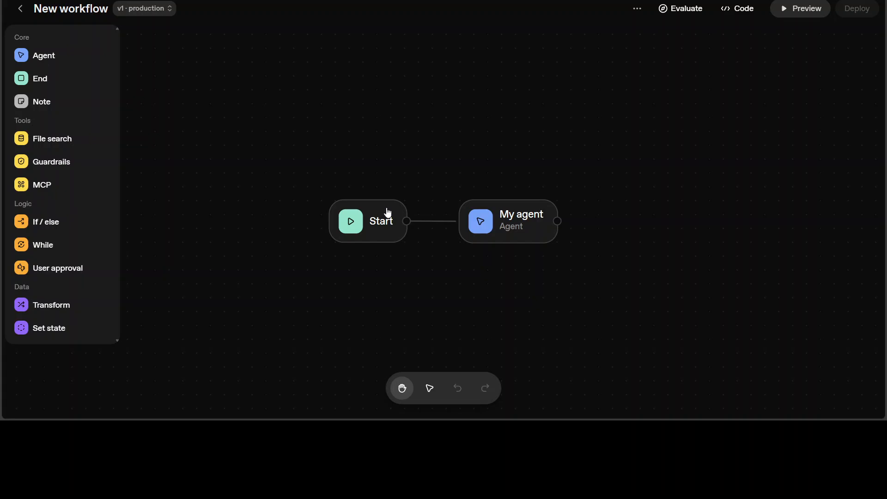
Open the Start node's input settings on the workflow canvas.
left_click(367, 221)
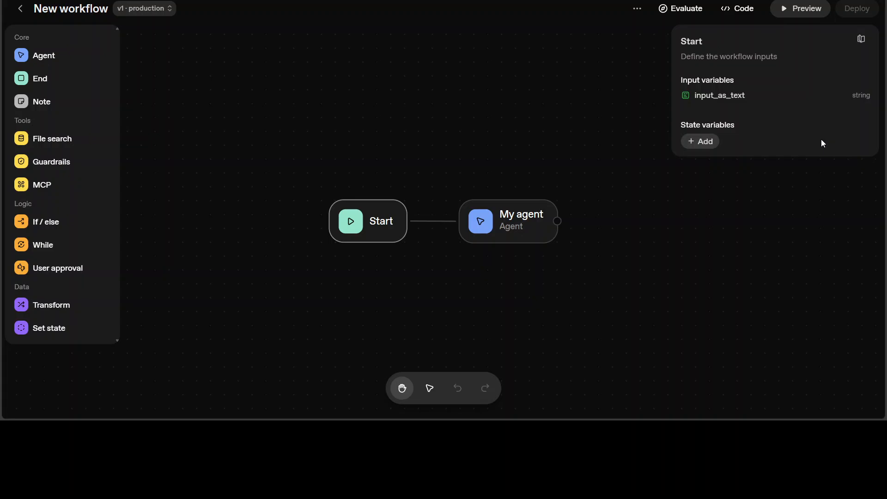
mouse_move(819, 144)
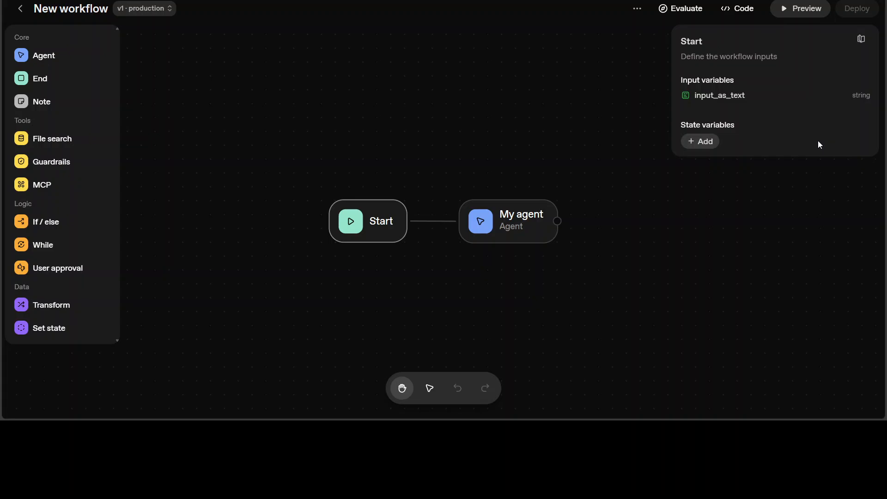
mouse_move(696, 105)
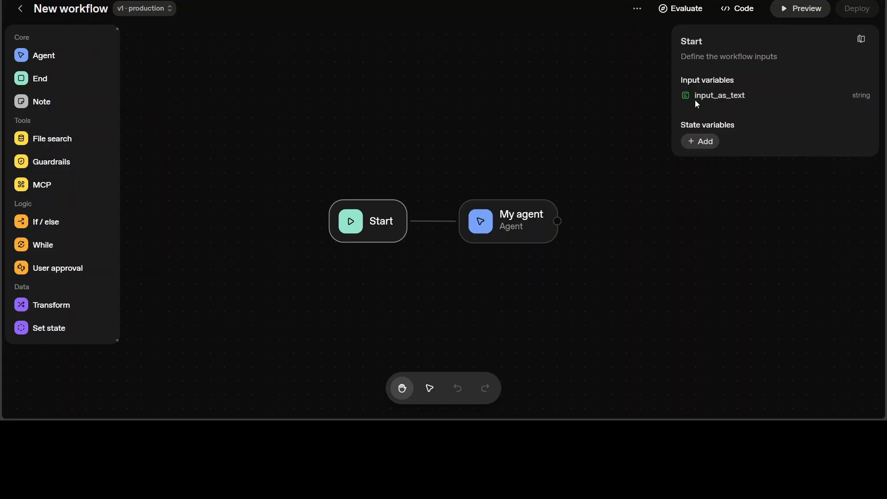
mouse_move(750, 102)
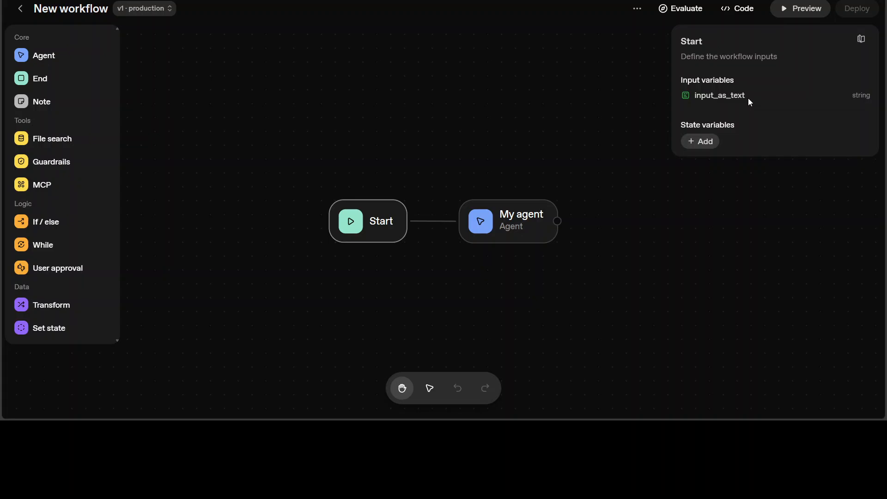
mouse_move(748, 104)
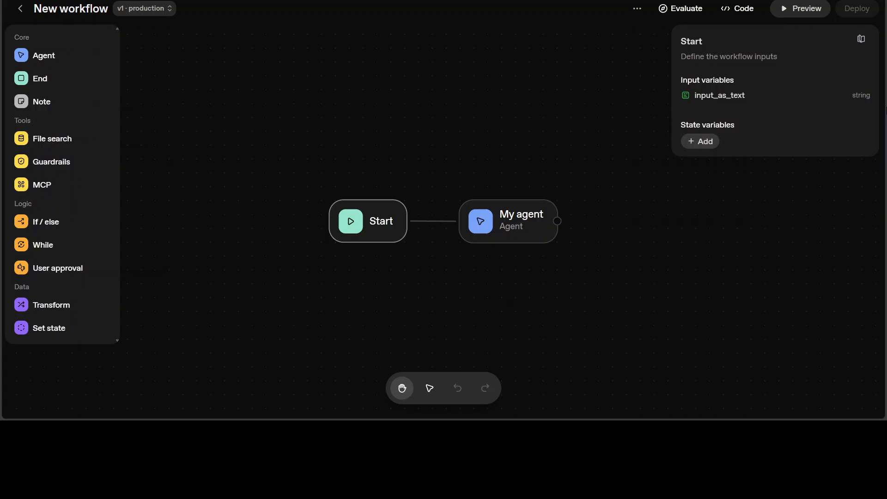
mouse_move(700, 151)
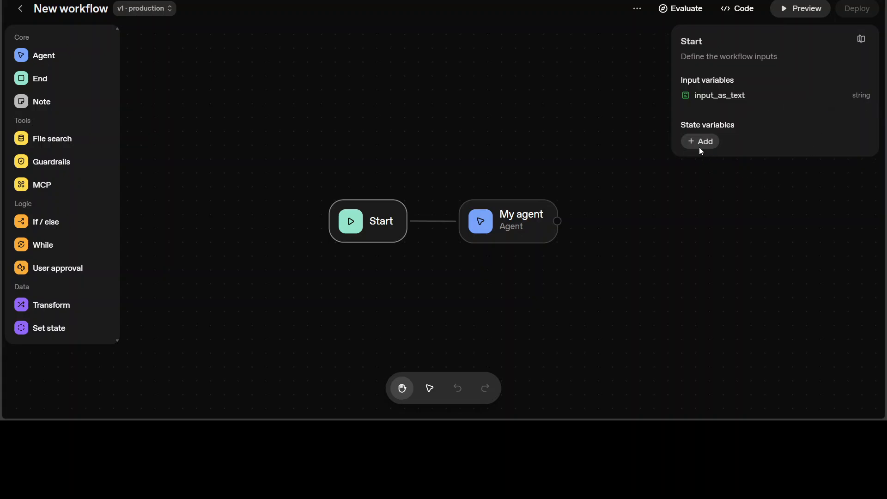
left_click(699, 142)
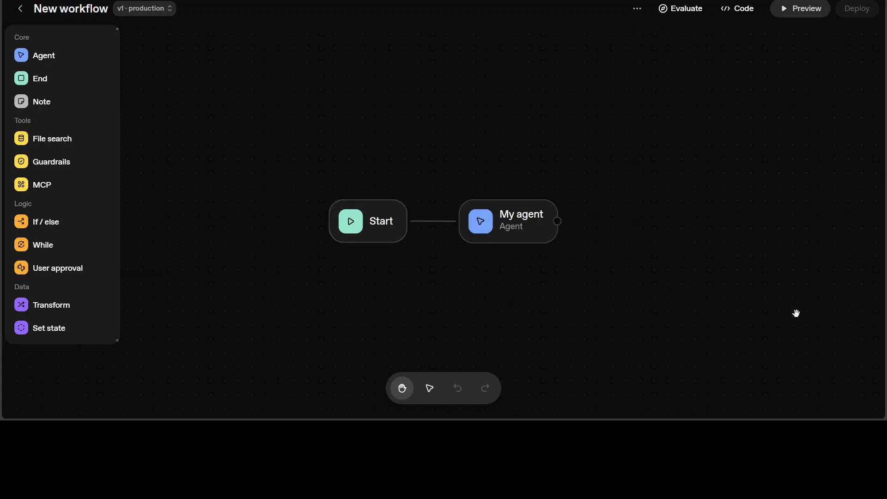
mouse_move(522, 227)
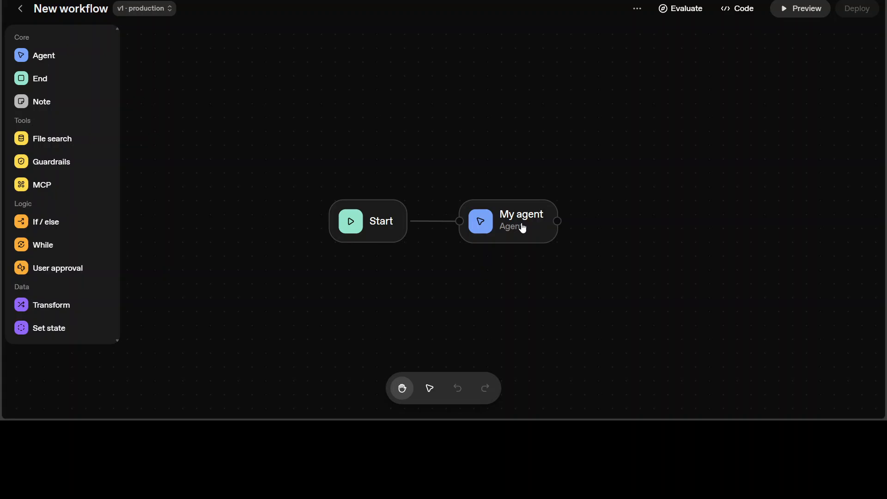
mouse_move(46, 56)
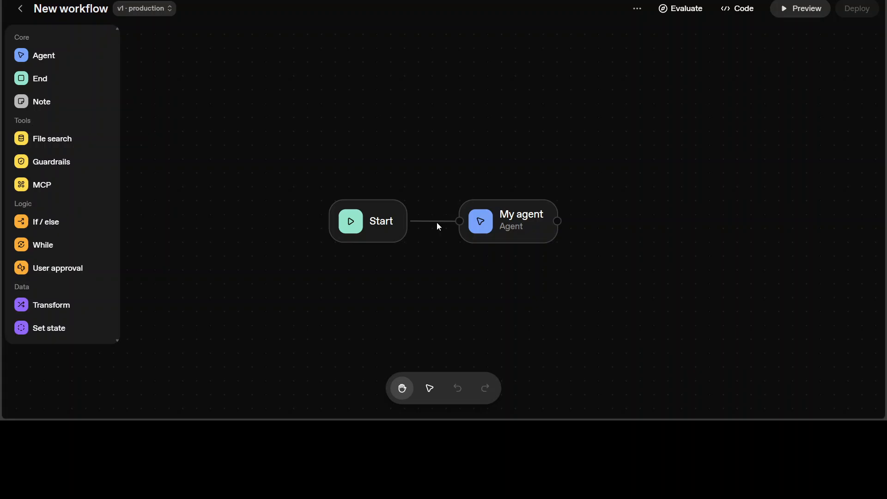
mouse_move(362, 220)
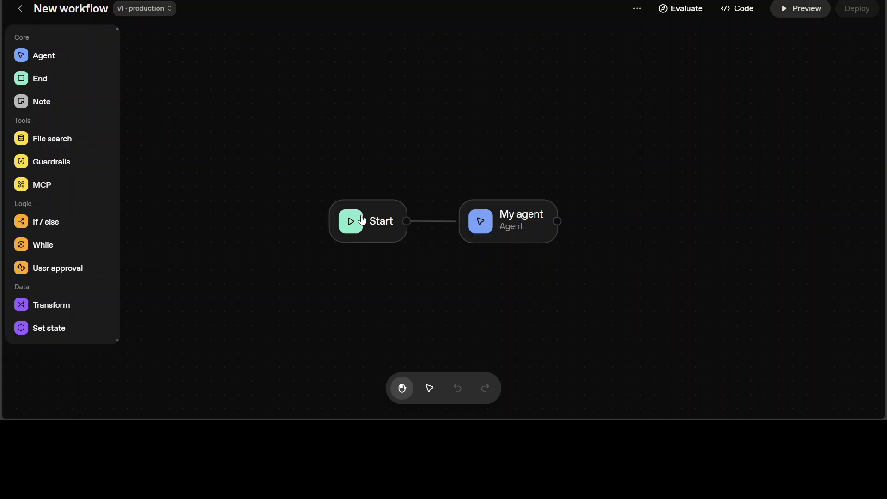
left_click(521, 222)
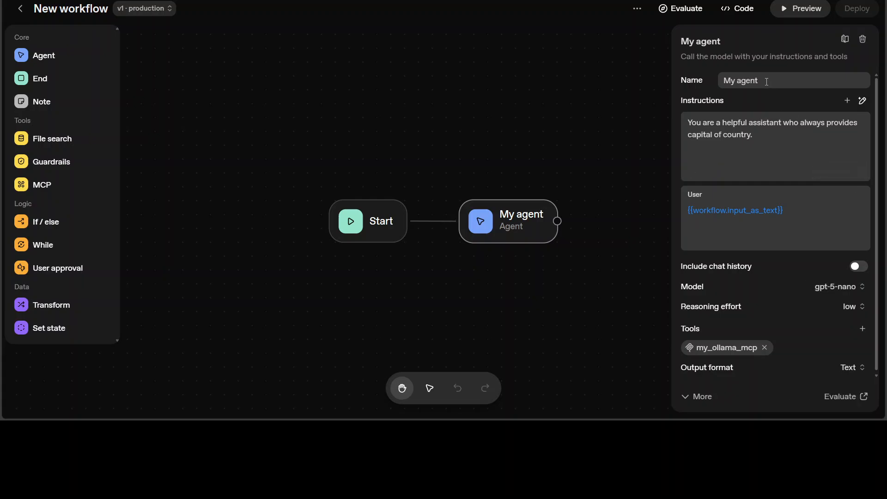
left_click(764, 137)
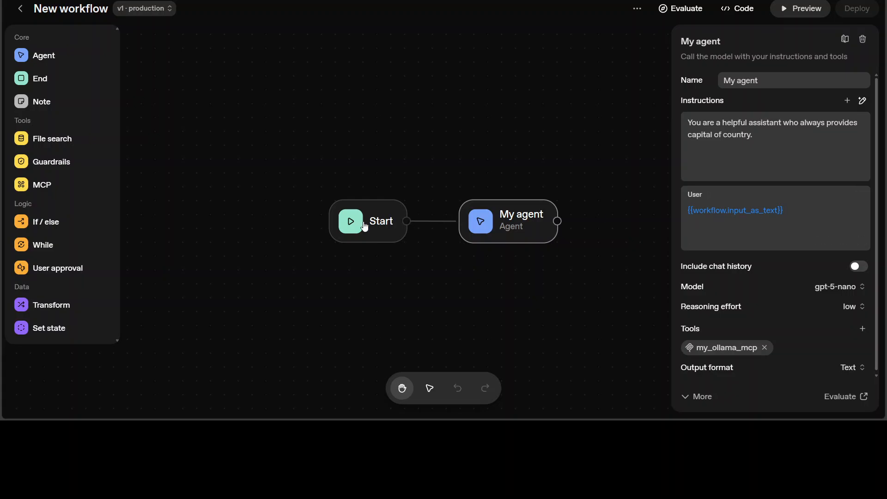
mouse_move(383, 229)
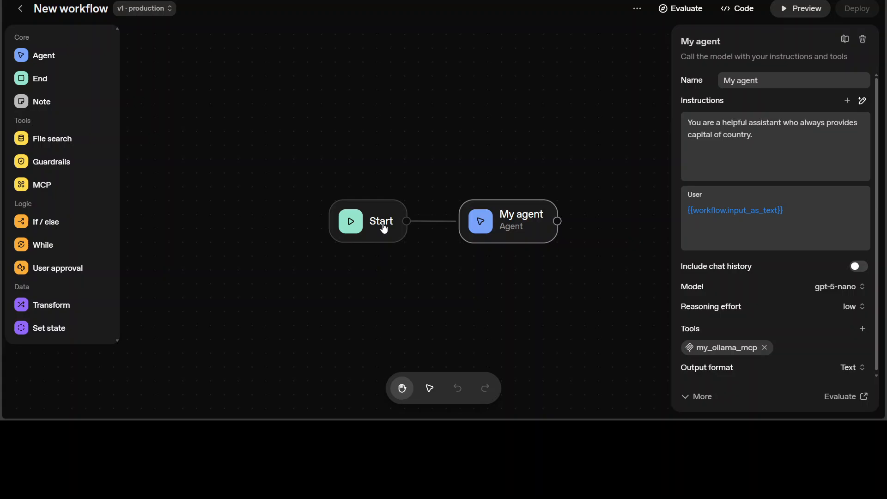
left_click(381, 221)
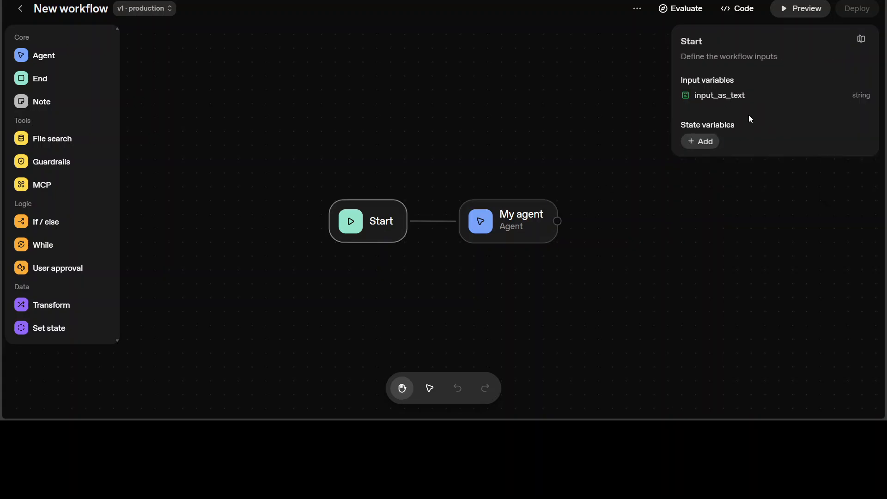
double_click(719, 95)
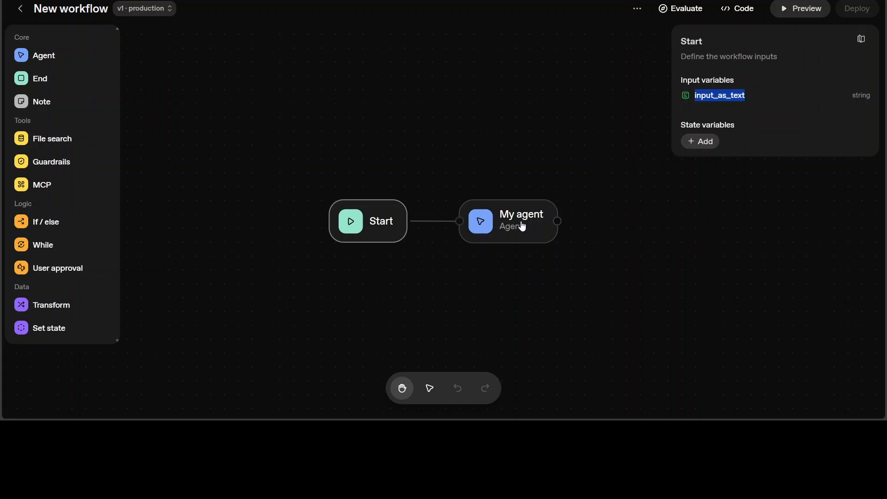
left_click(521, 222)
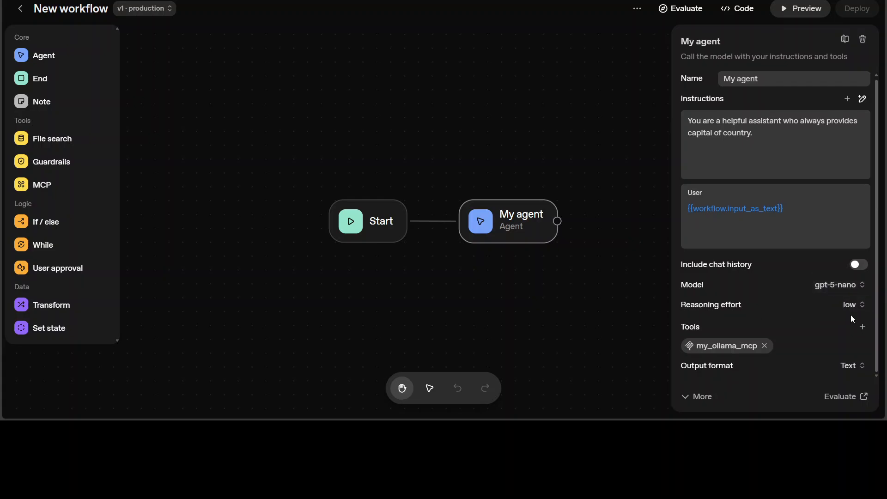
mouse_move(821, 345)
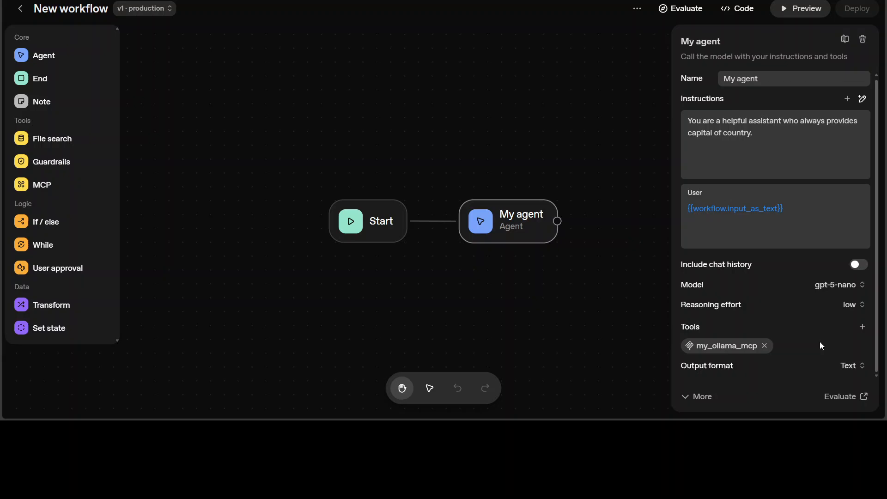
mouse_move(695, 335)
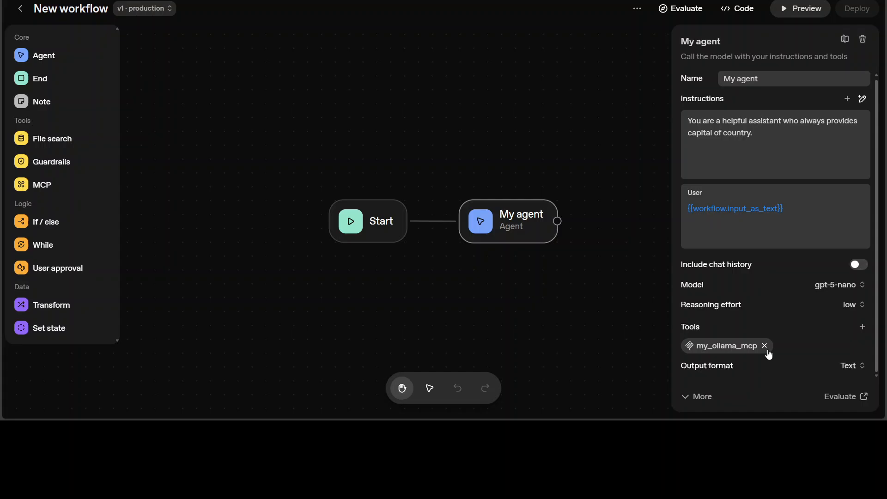
left_click(722, 345)
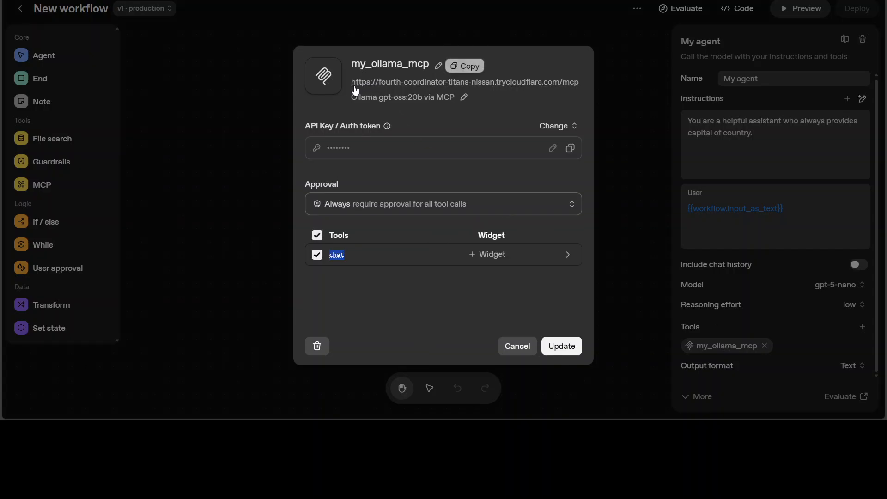
mouse_move(576, 91)
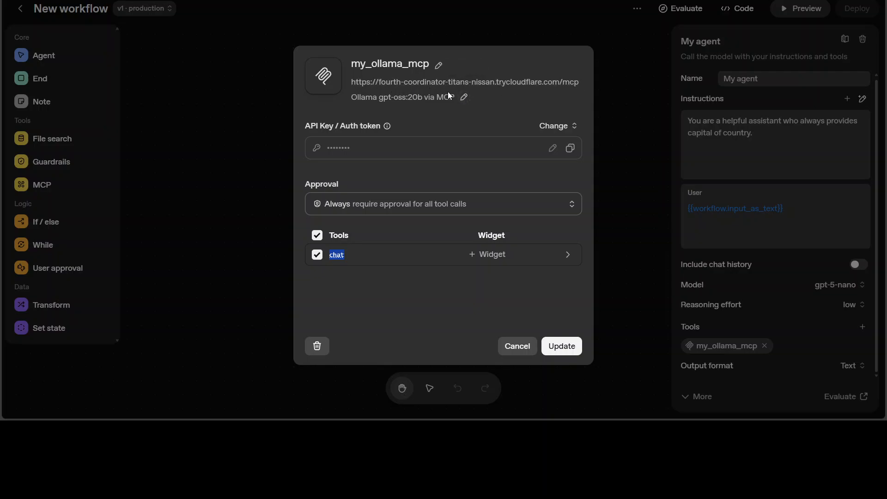
mouse_move(581, 92)
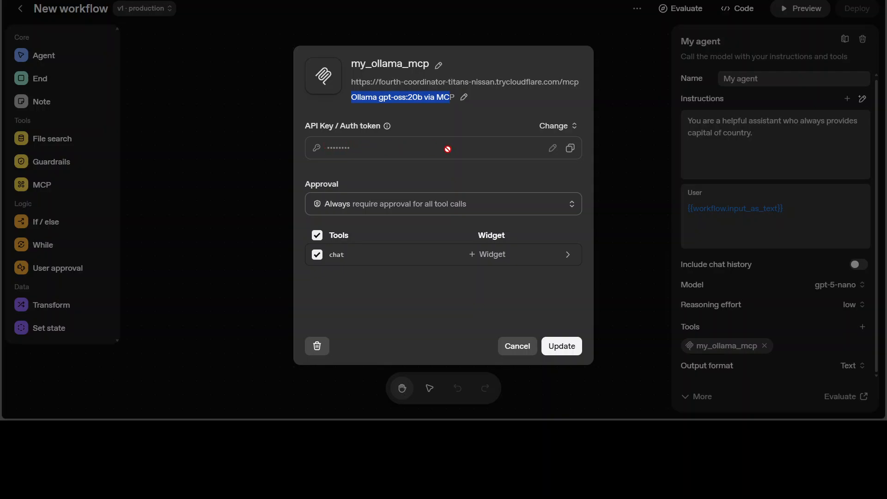
mouse_move(440, 282)
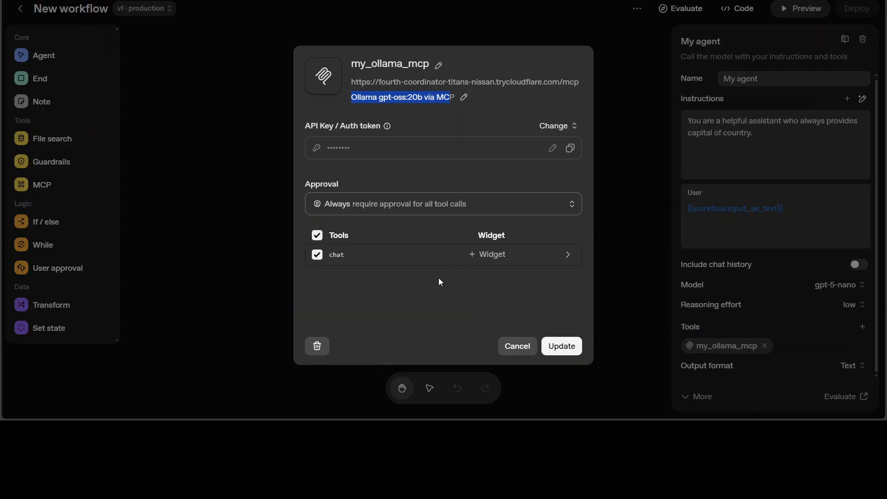
mouse_move(341, 259)
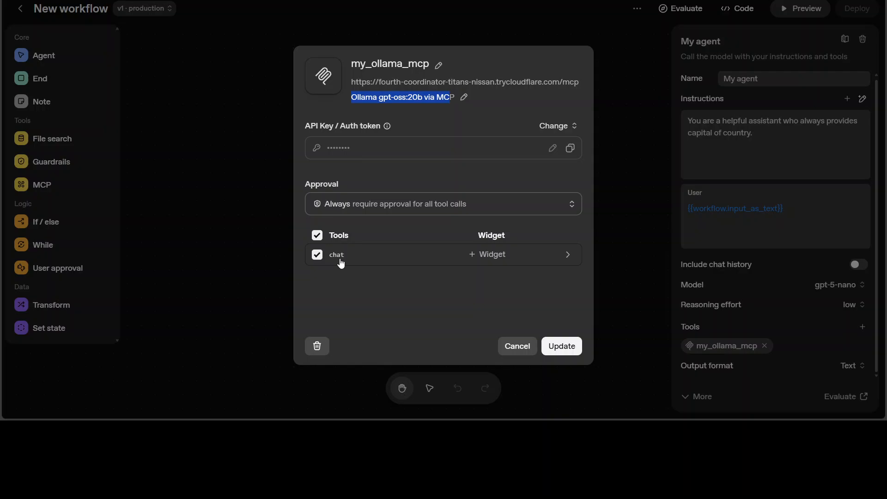
mouse_move(530, 339)
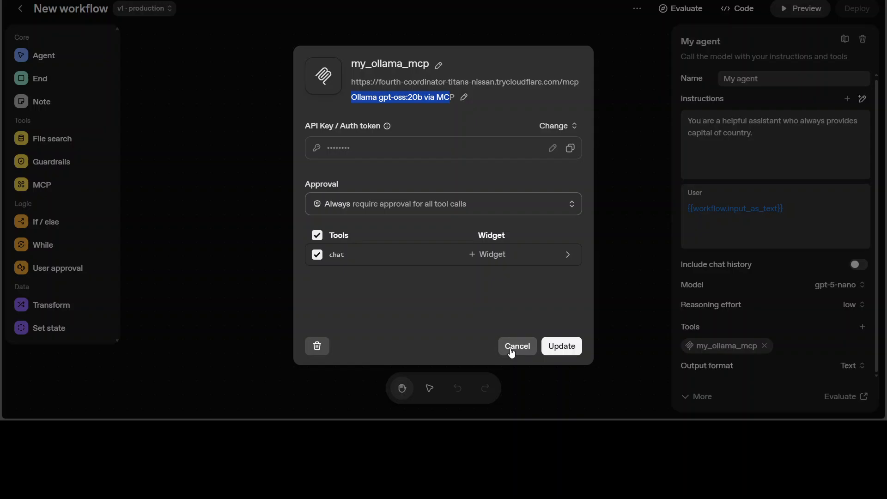
Cancel the my_ollama_mcp tool settings without saving changes.
left_click(517, 346)
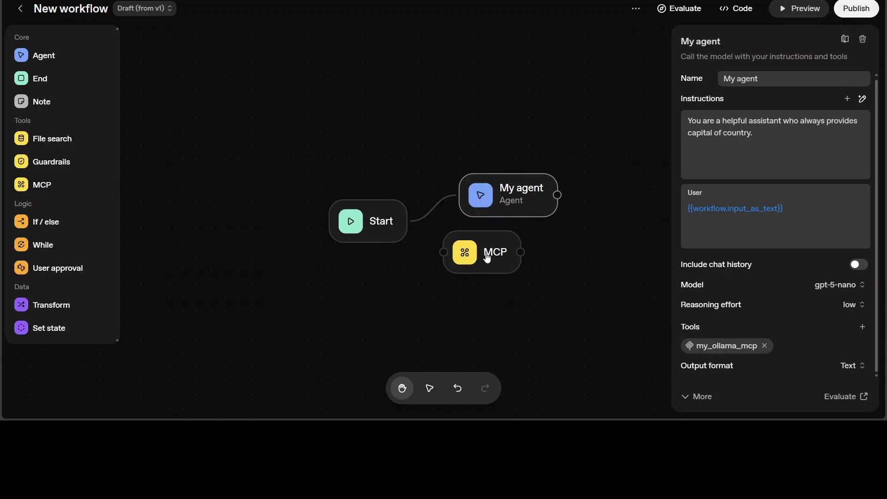
Start connecting a custom 'my_ollama_mcp' server to the MCP node, then dismiss the form.
left_click(482, 252)
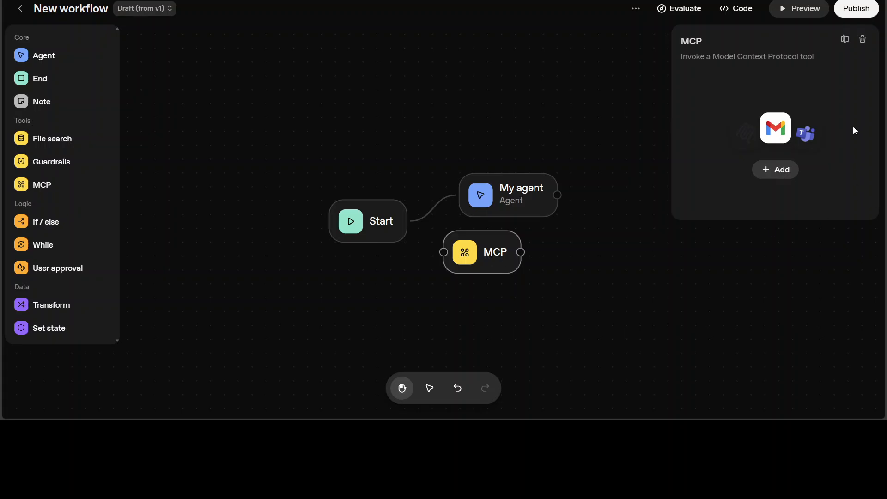
left_click(776, 170)
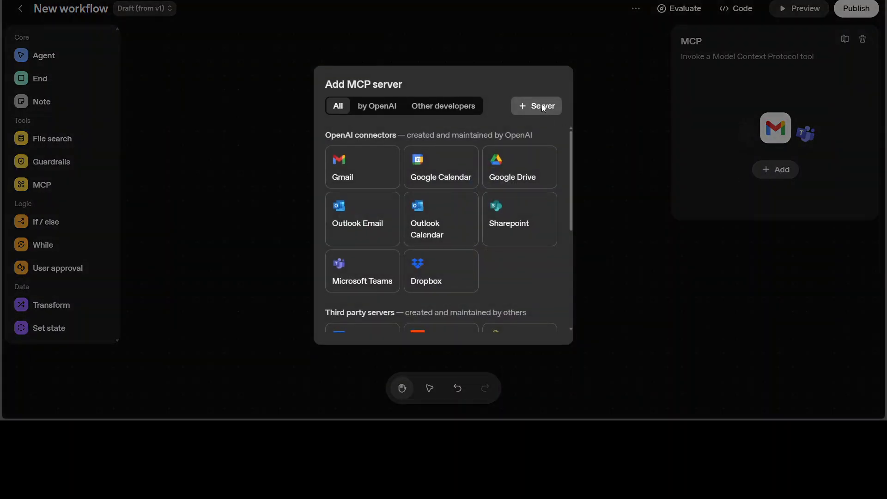
left_click(536, 106)
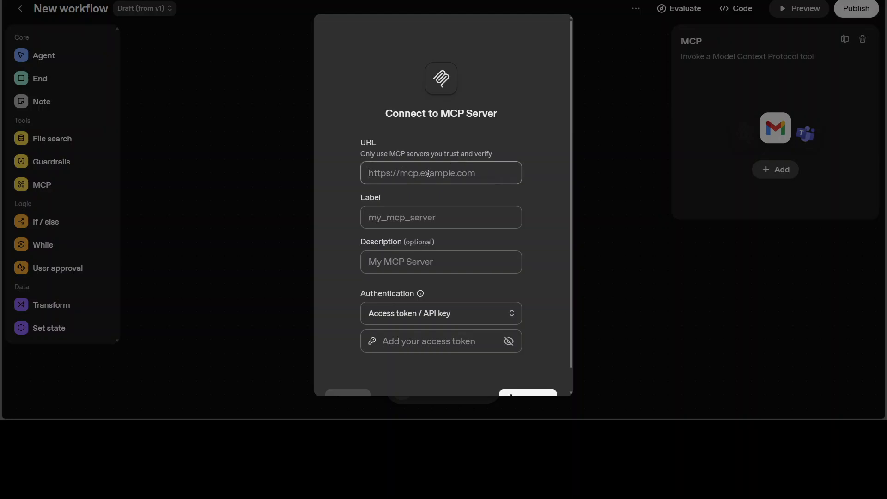
type("my_ollama_mcp")
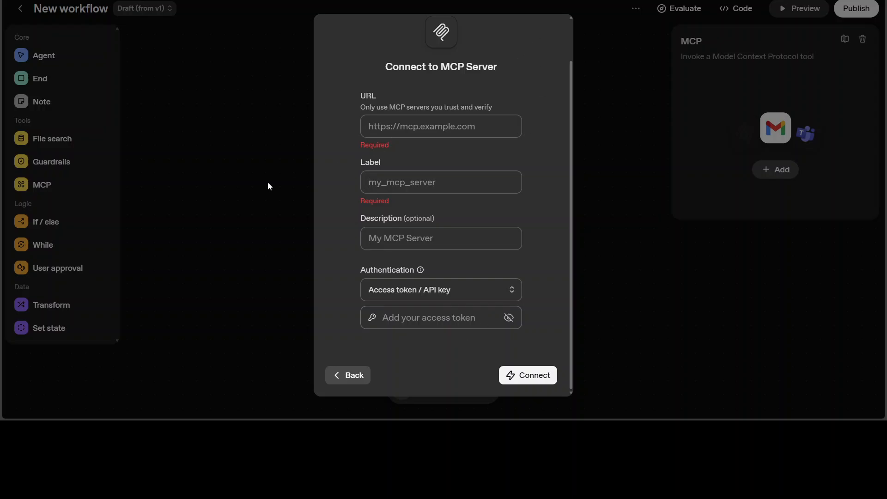
left_click(348, 375)
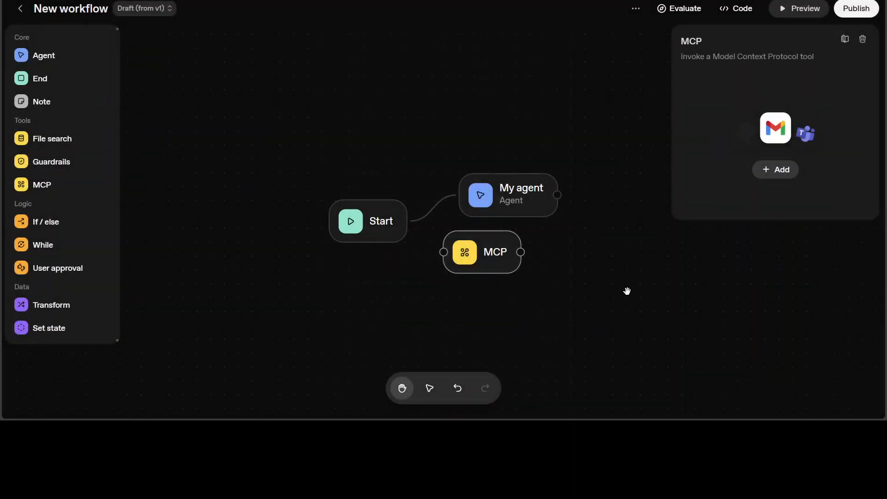
mouse_move(622, 280)
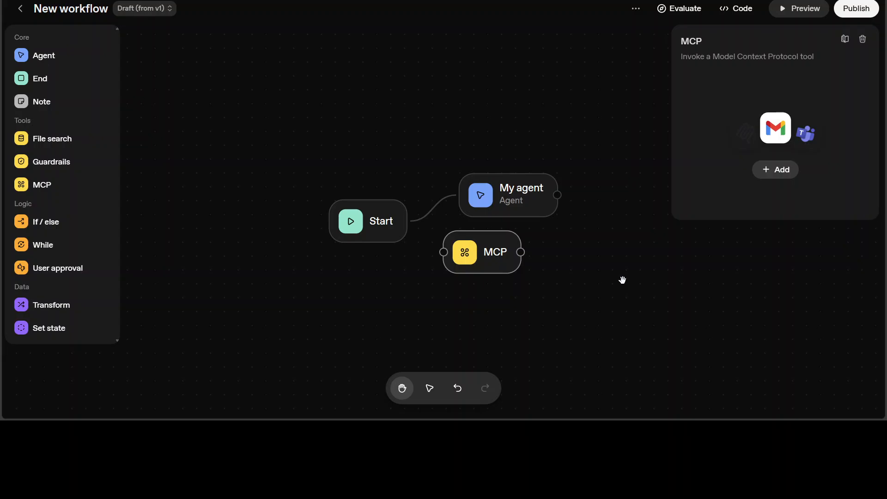
mouse_move(627, 273)
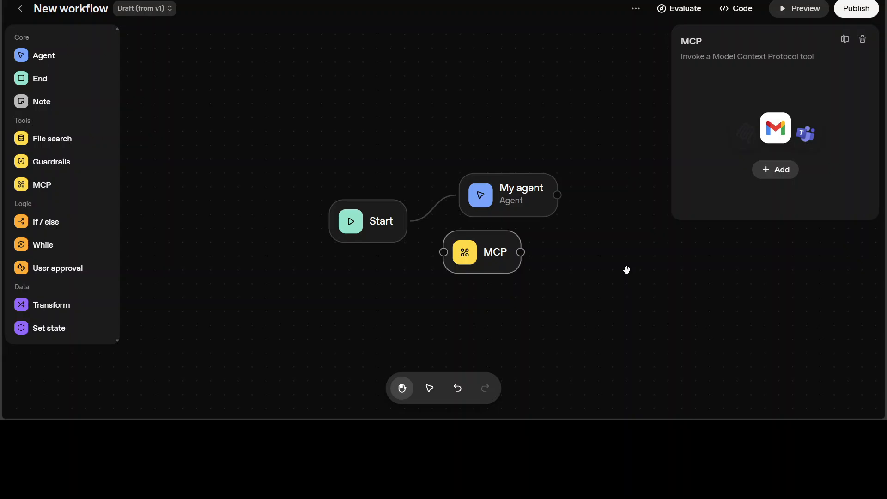
mouse_move(504, 263)
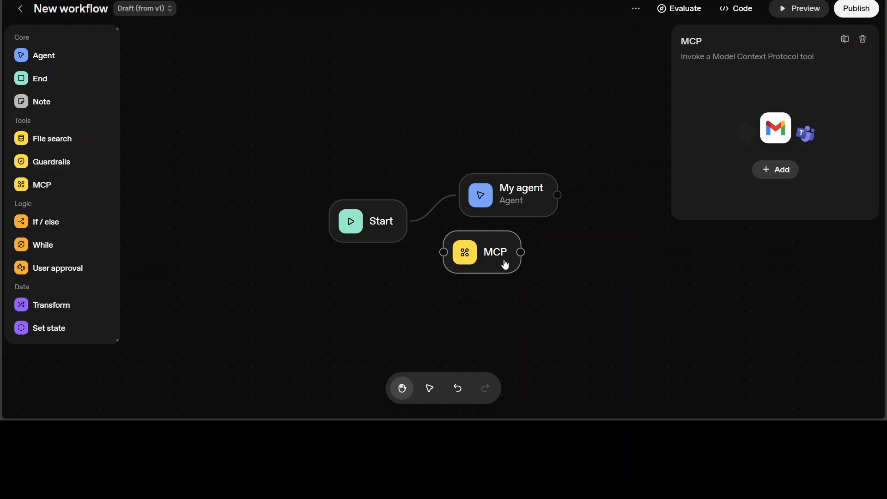
mouse_move(505, 264)
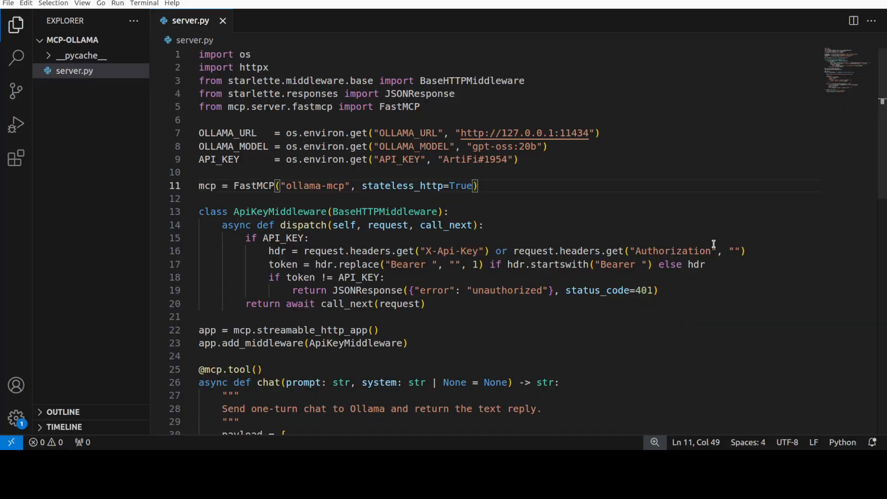
mouse_move(382, 133)
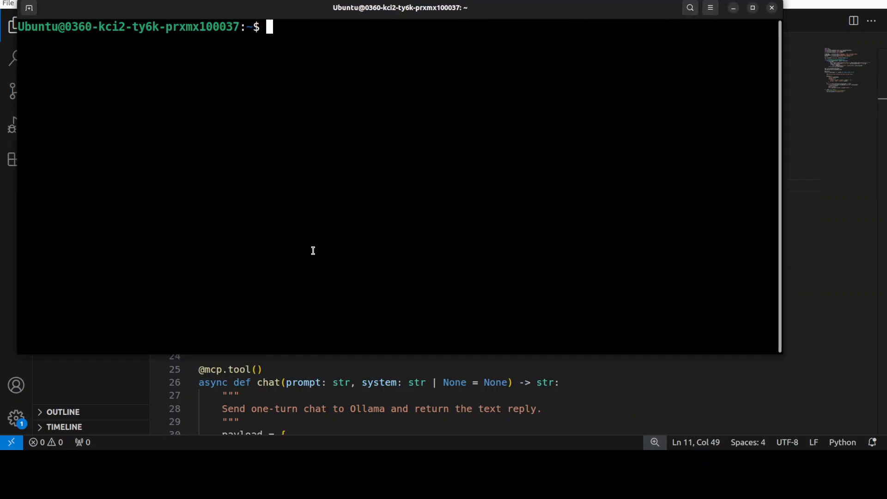
Run 'ollama list', then highlight the API key default and chat function in server.py.
type("ollama list")
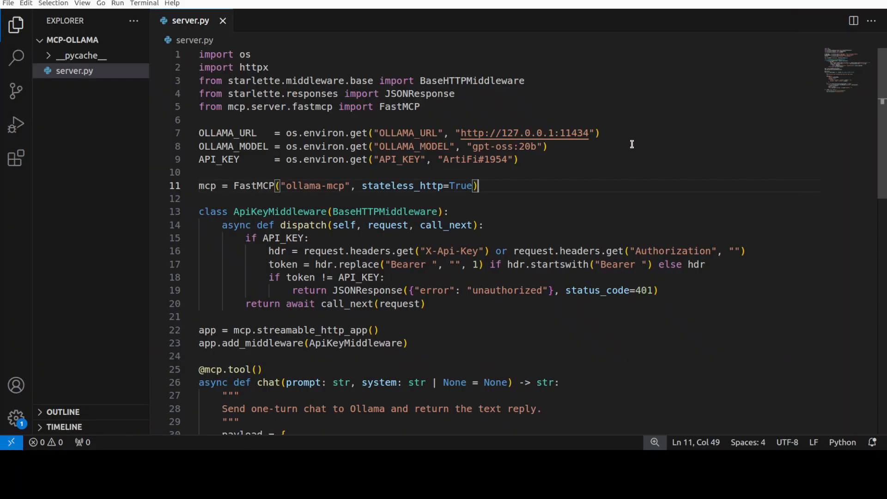
left_click_drag(391, 159, 518, 160)
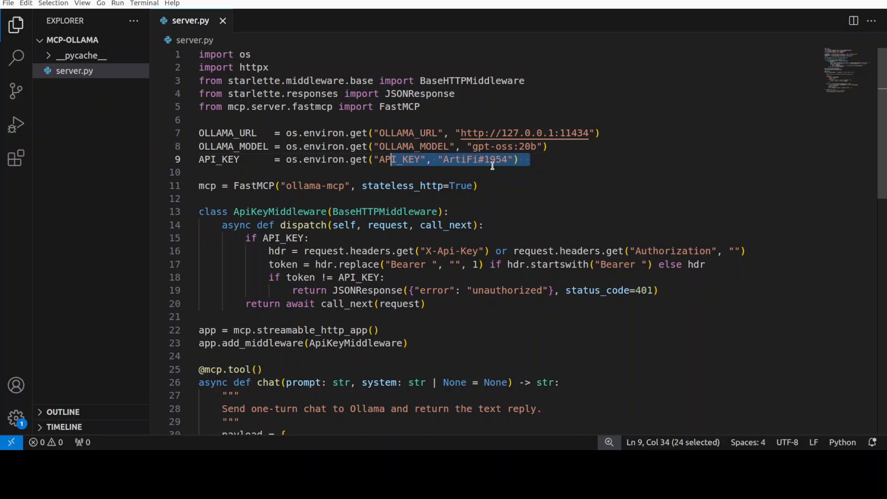
mouse_move(440, 272)
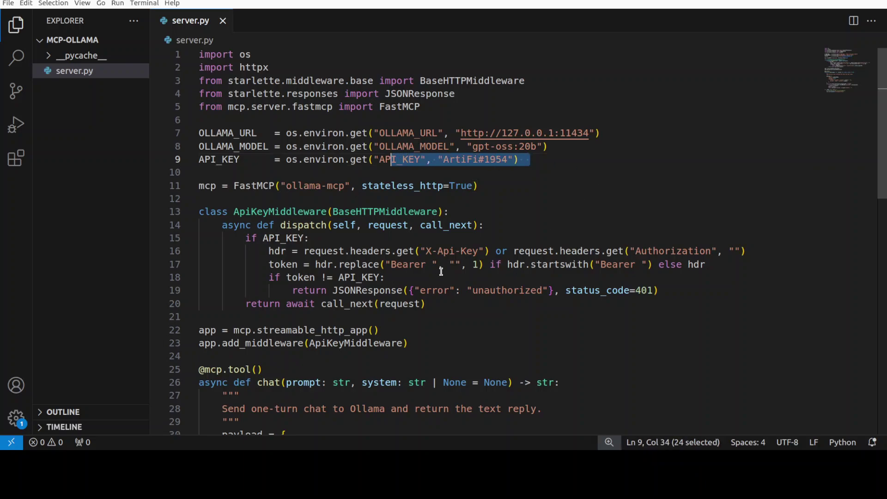
double_click(212, 369)
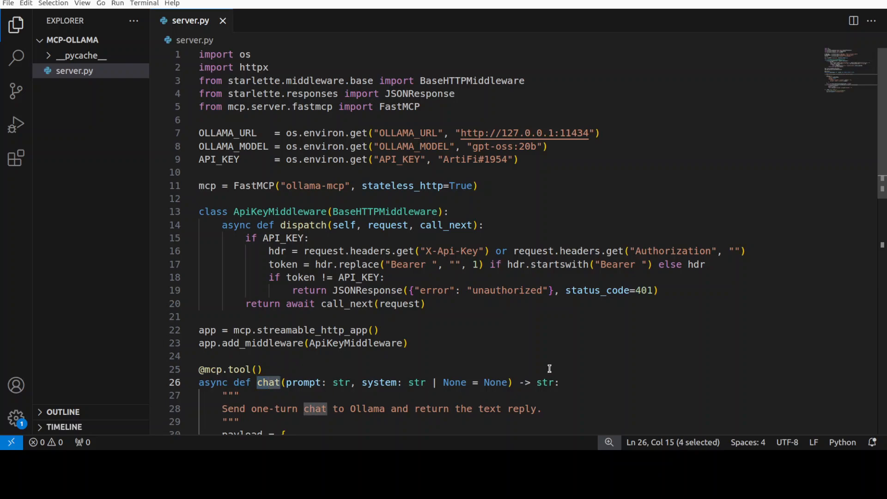
mouse_move(517, 367)
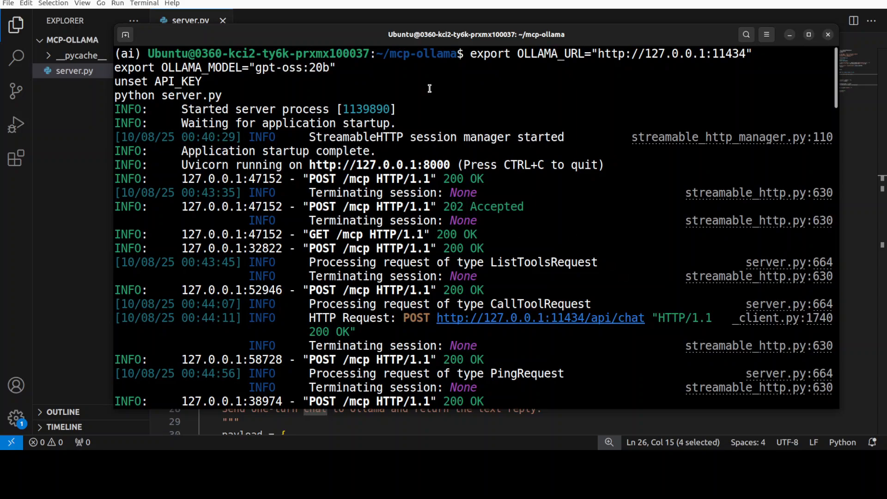
Scroll through the server.py log of ListTools and CallTool requests.
double_click(160, 96)
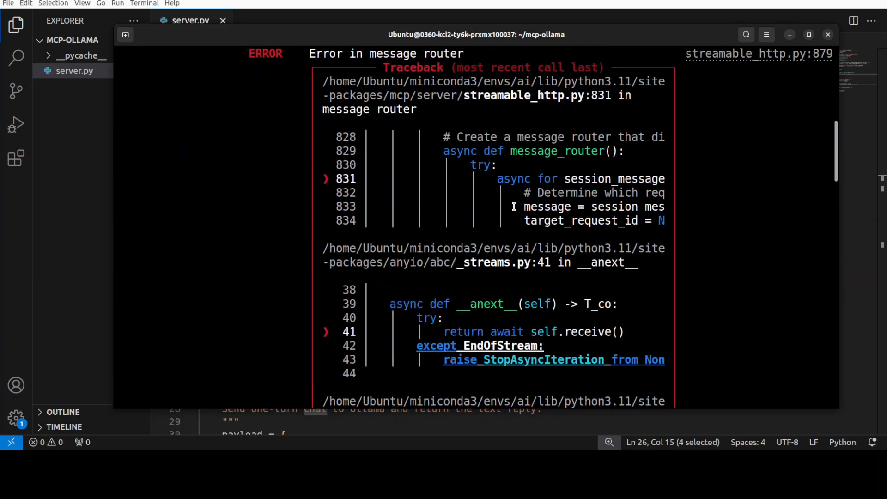
scroll("down", 3)
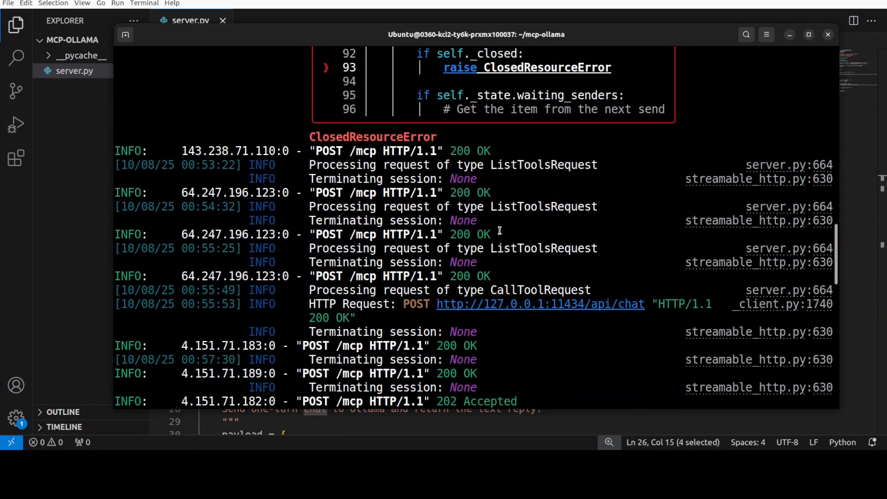
scroll("down", 3)
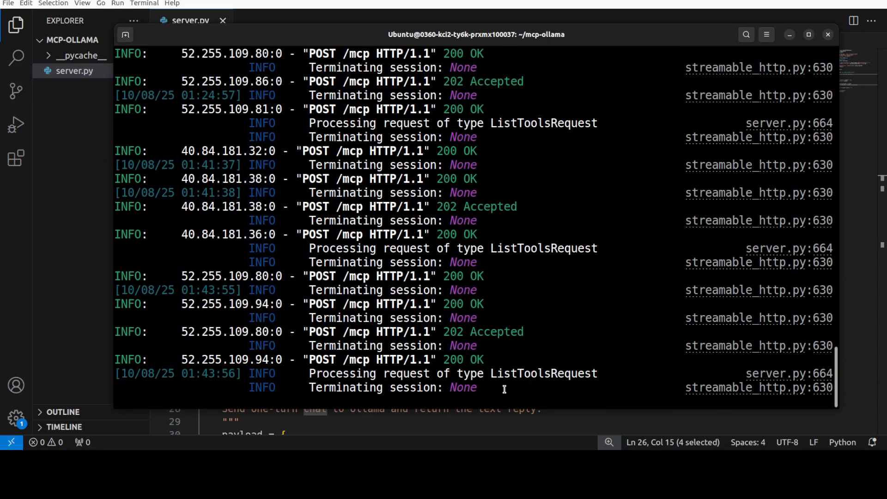
mouse_move(380, 248)
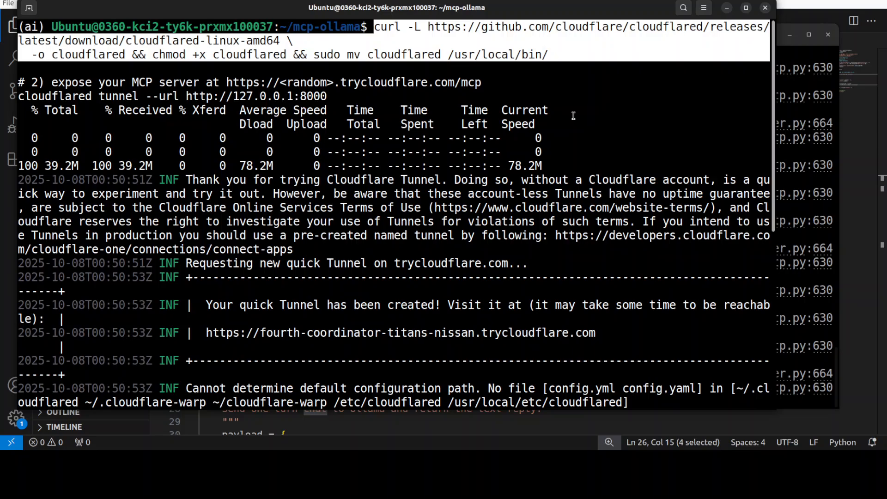
mouse_move(569, 119)
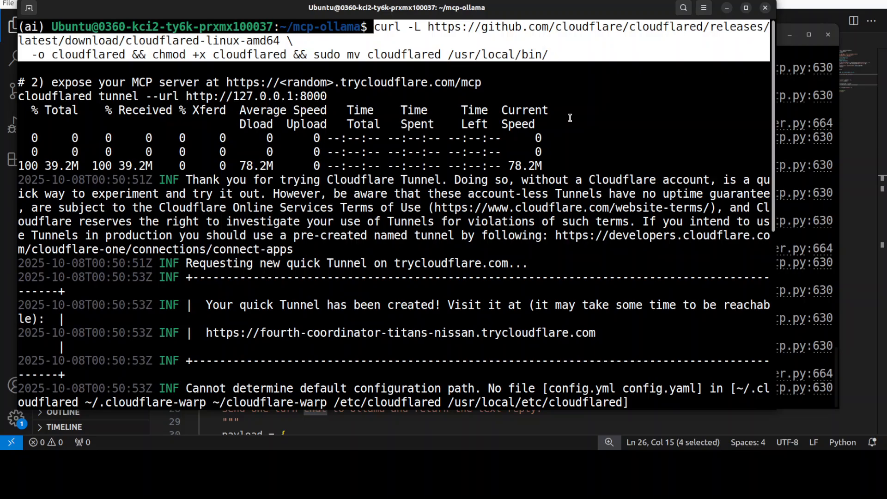
mouse_move(568, 118)
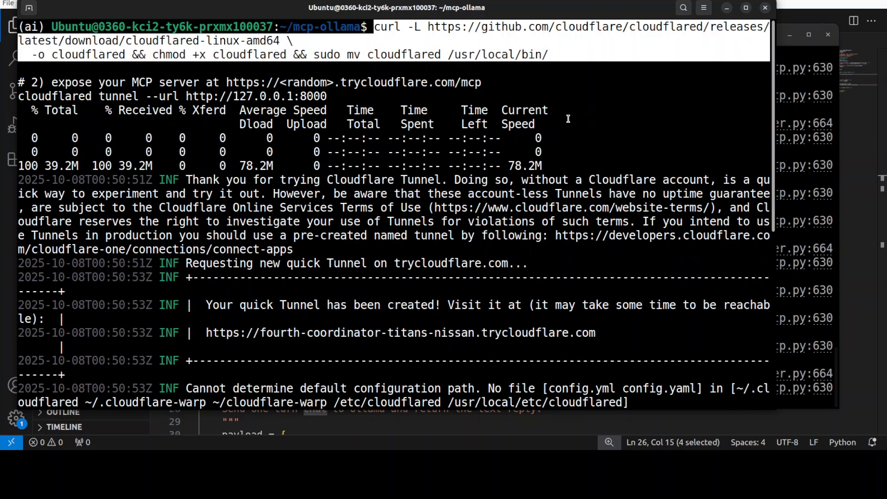
mouse_move(566, 116)
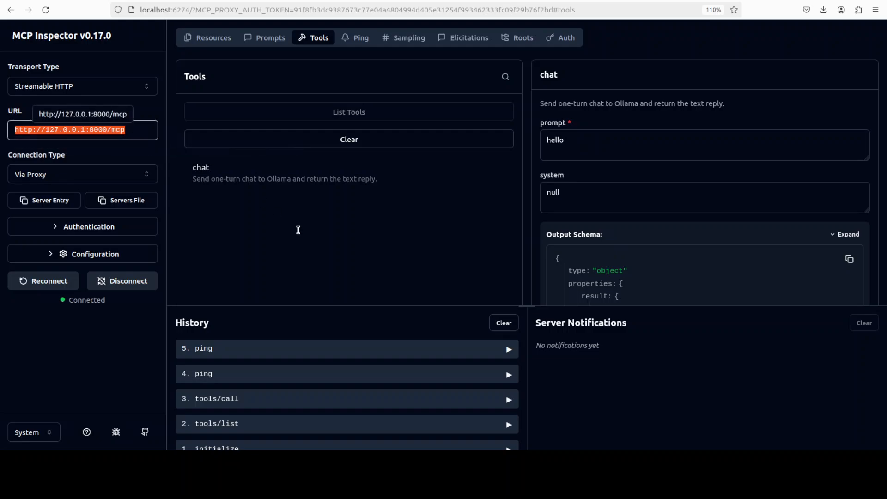
mouse_move(436, 275)
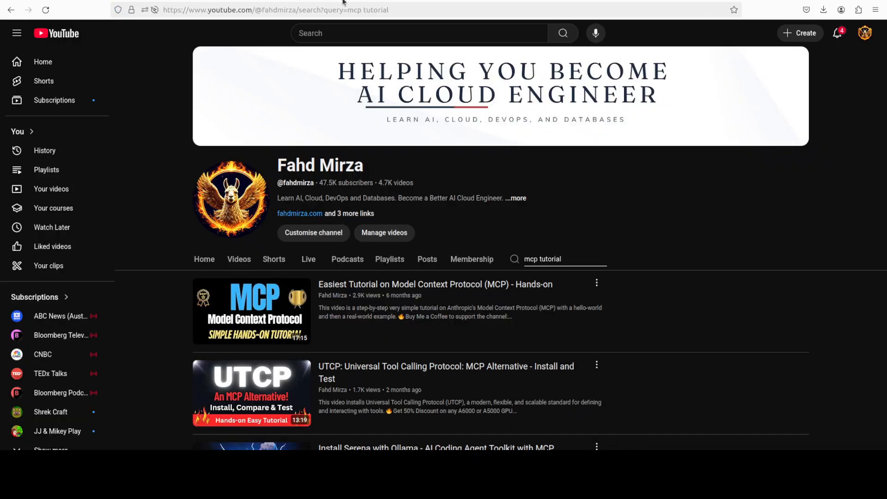
mouse_move(830, 232)
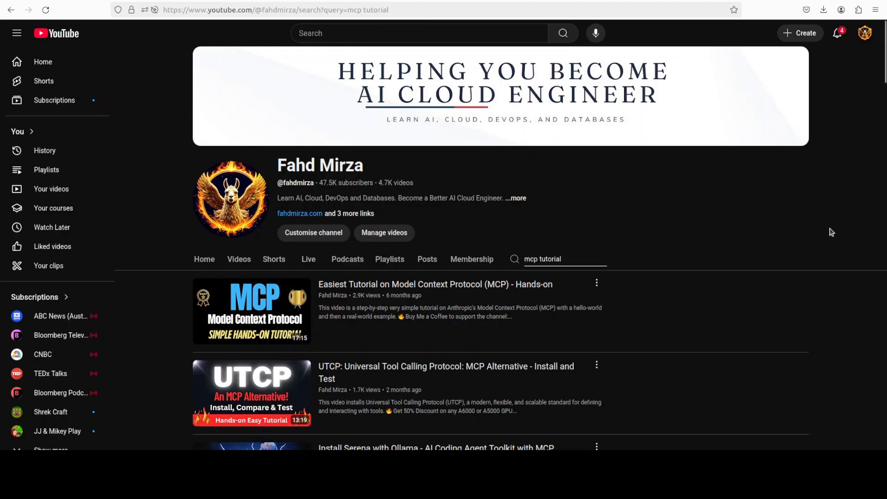
mouse_move(213, 41)
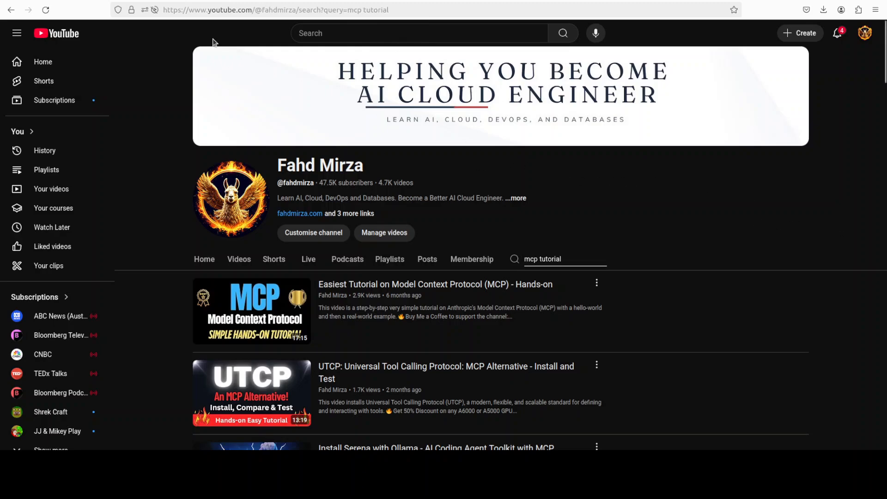
mouse_move(465, 264)
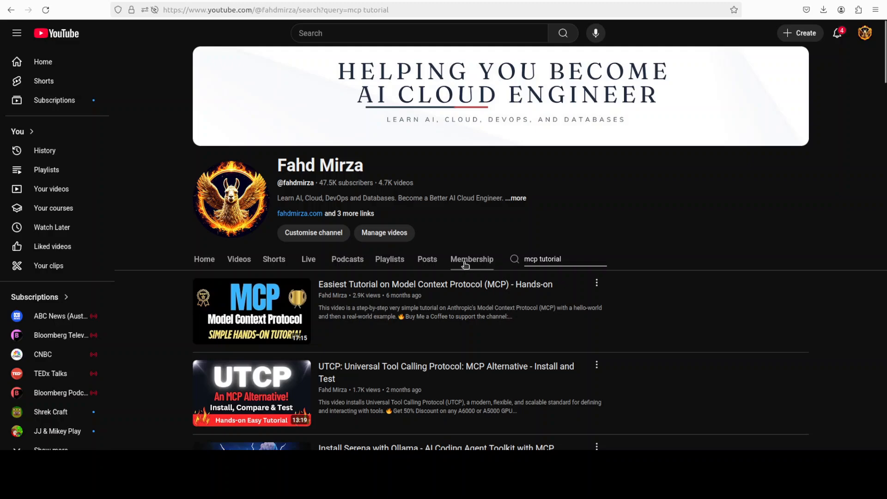
Return to the channel's Home tab and pause the trailer video.
left_click(205, 259)
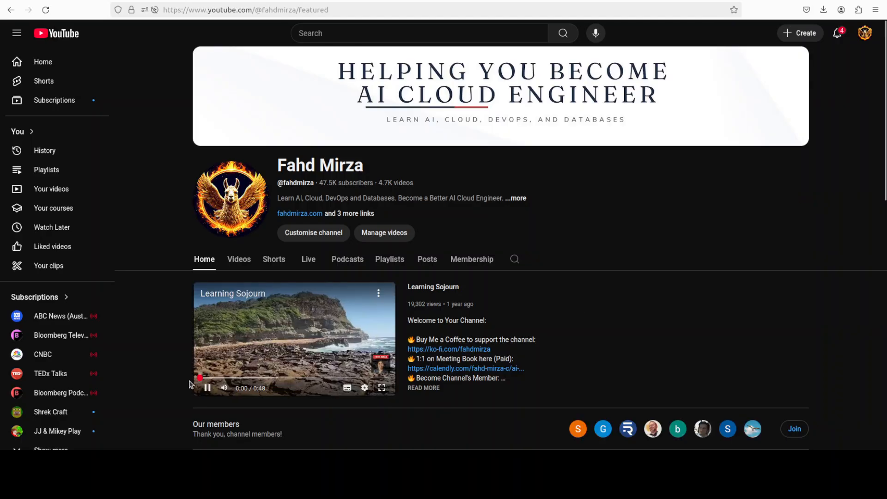
left_click(207, 388)
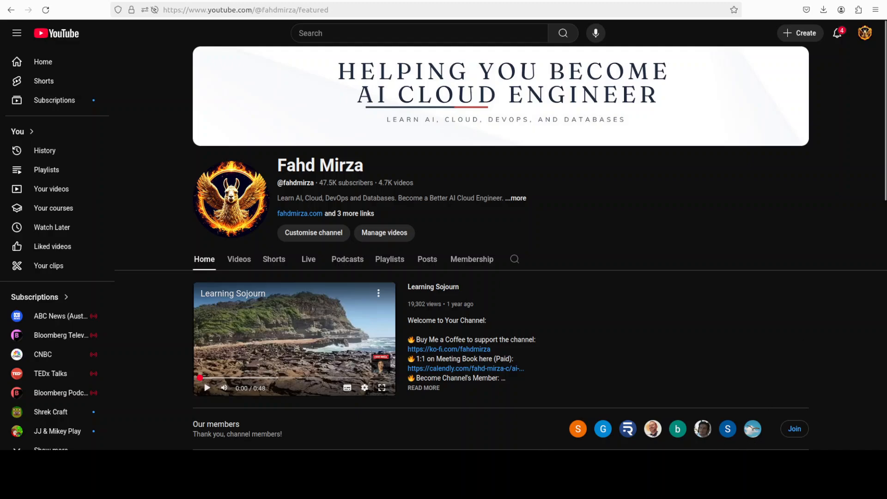
mouse_move(593, 444)
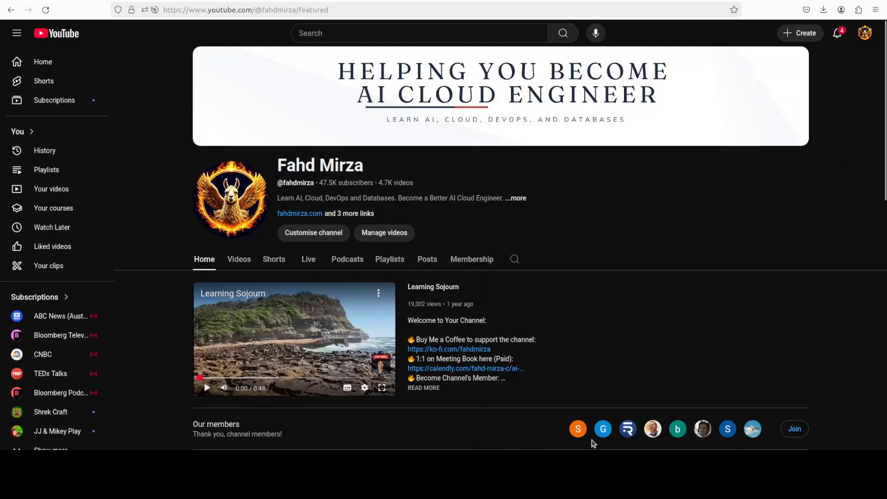
mouse_move(652, 437)
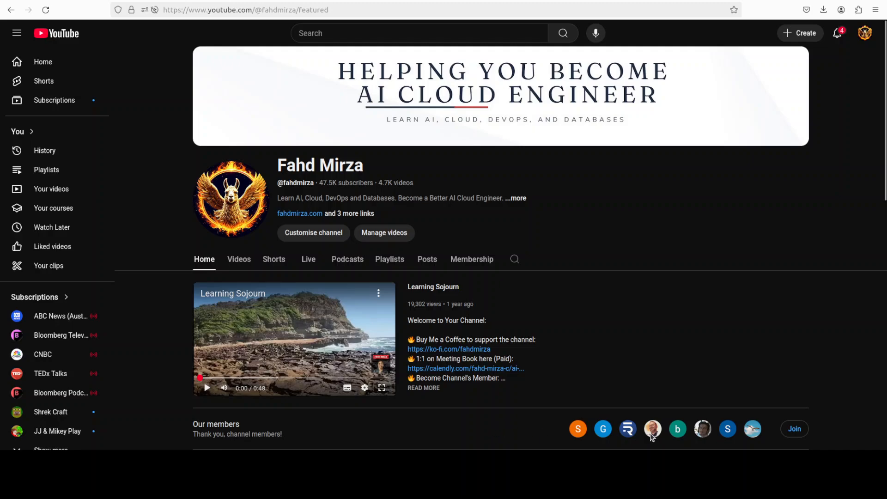
mouse_move(759, 448)
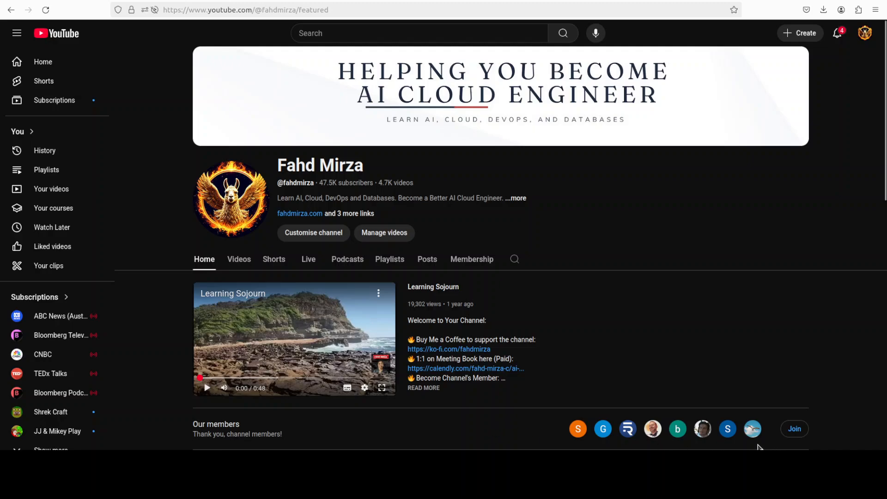
mouse_move(760, 342)
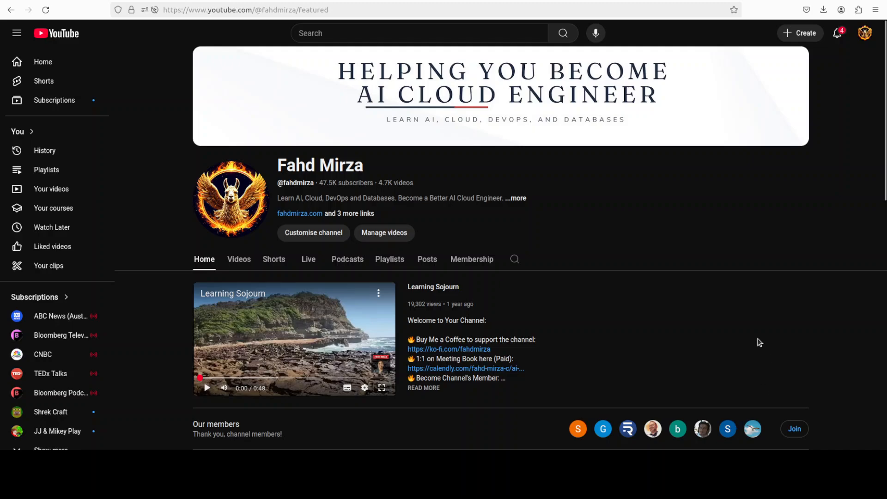
mouse_move(758, 341)
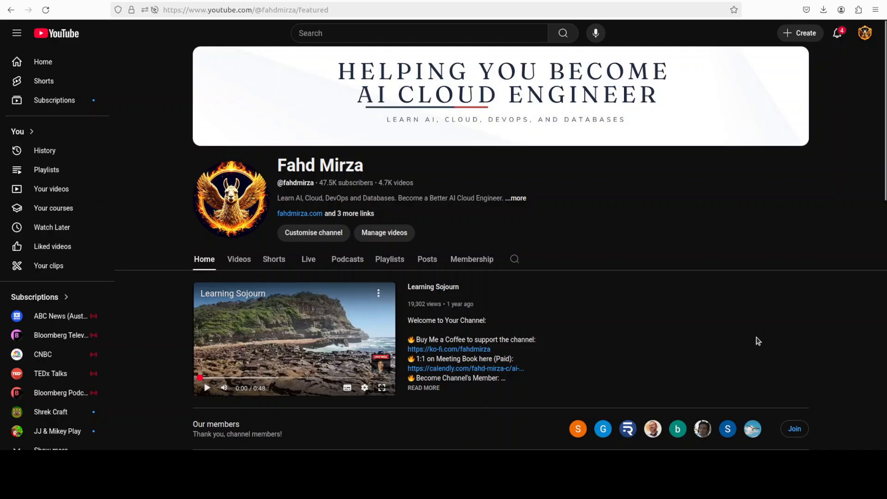
mouse_move(725, 299)
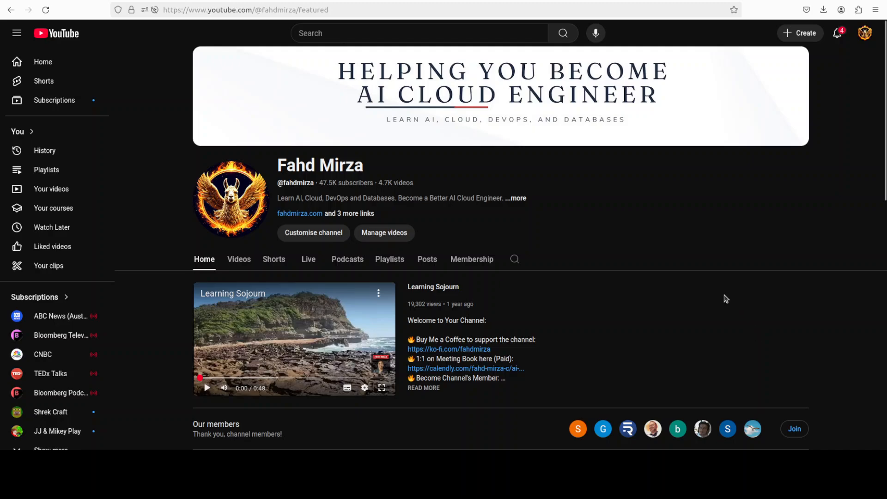